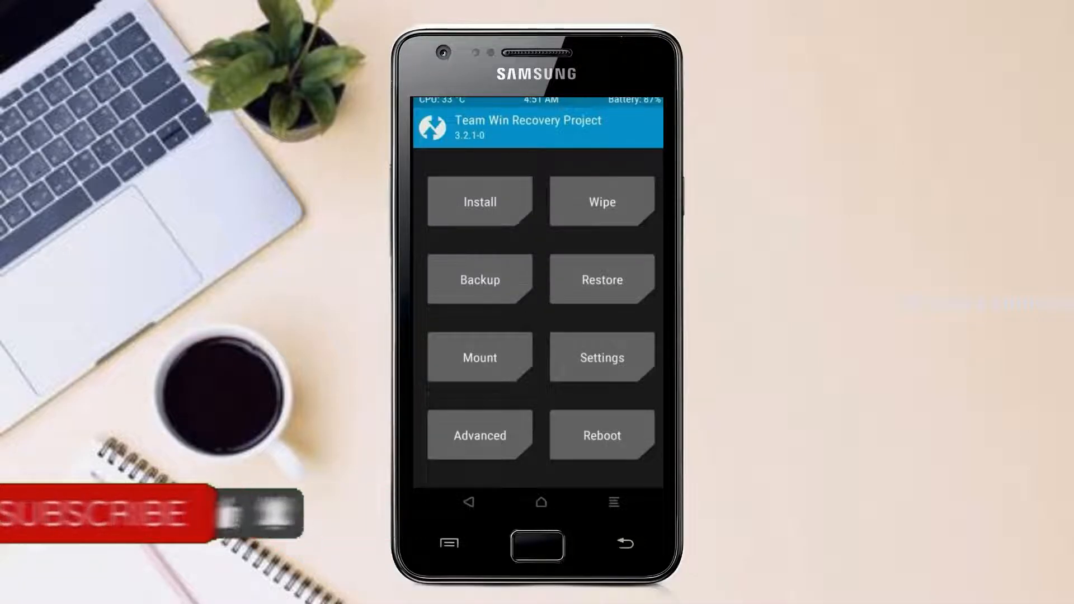
Step: Swipe a Factory Reset wiping data, cache and Dalvik, then return to the TWRP main menu
{"action": "left_click", "coordinate": [480, 279]}
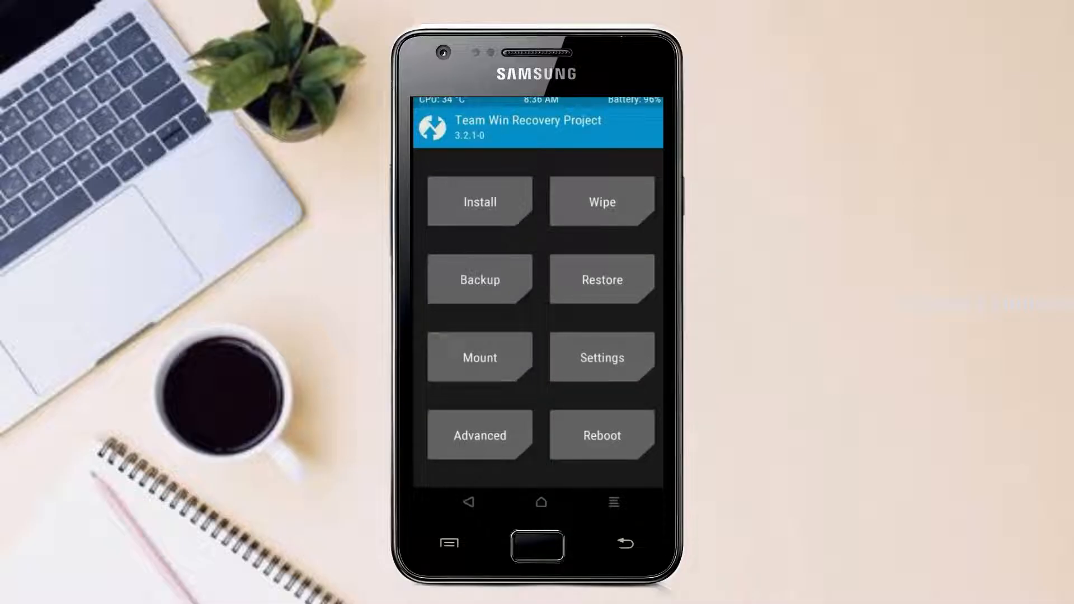
{"action": "left_click", "coordinate": [602, 201]}
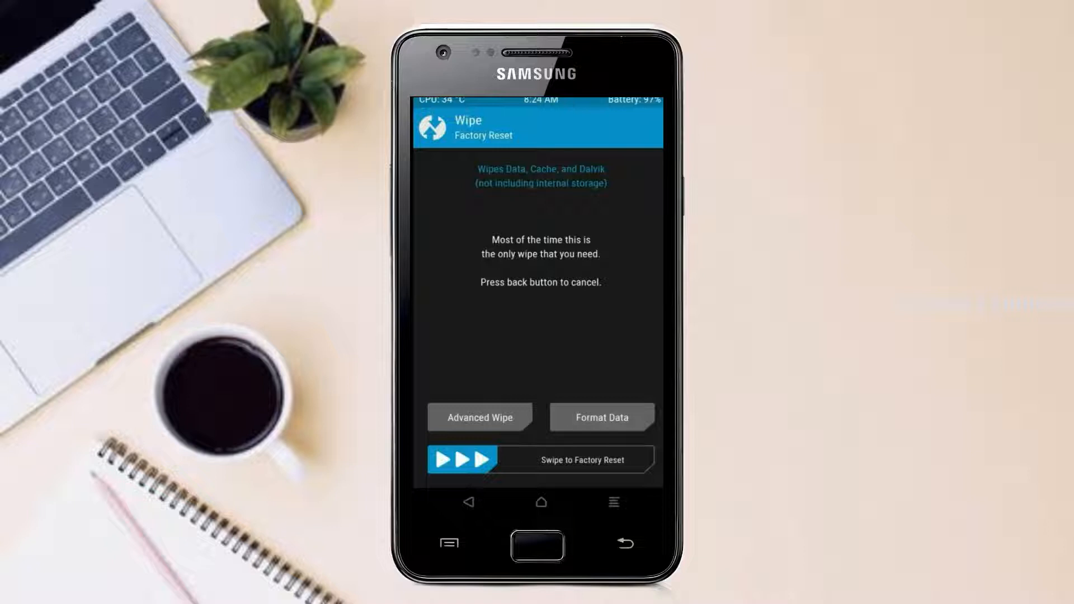
{"action": "left_click", "coordinate": [480, 416]}
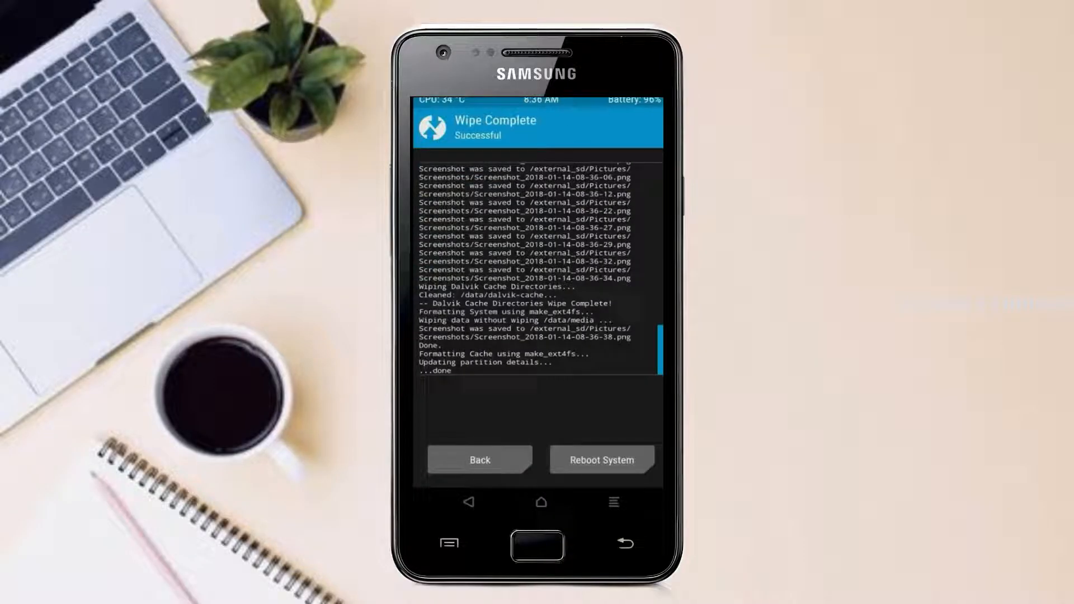
{"action": "left_click", "coordinate": [480, 458]}
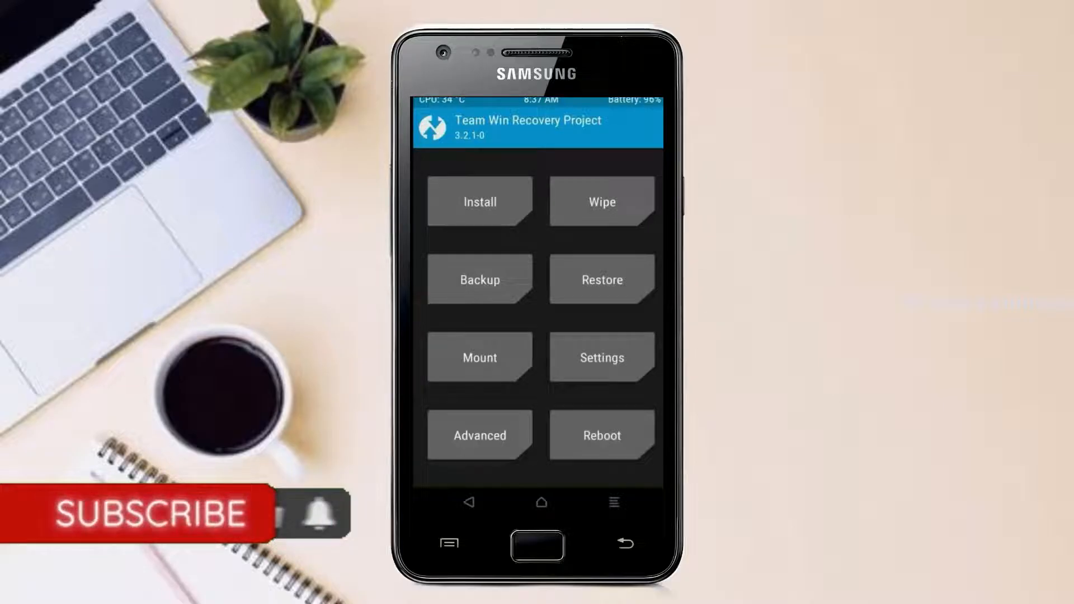
Step: Install the custom ROM zip, then wipe cache and Dalvik once flashing succeeds
{"action": "left_click", "coordinate": [479, 202]}
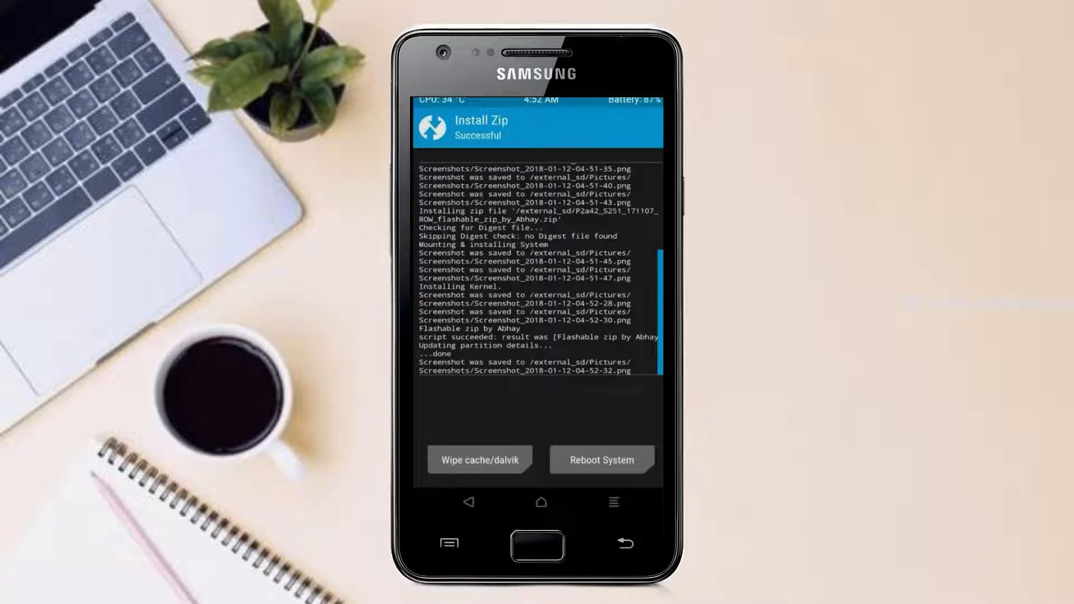
{"action": "left_click", "coordinate": [480, 460]}
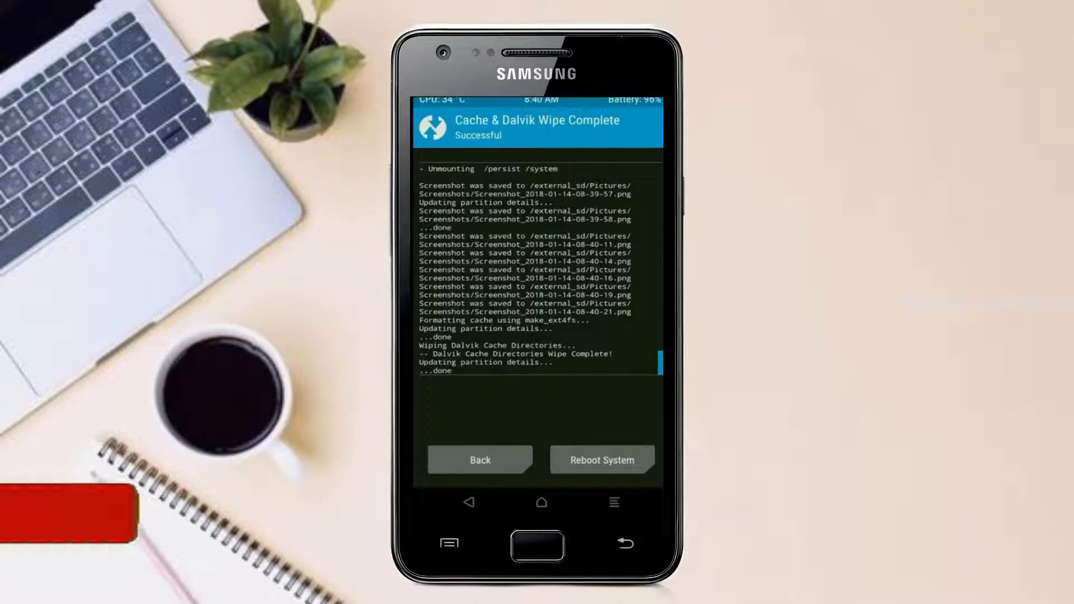
Step: Reboot System so the phone boots into the newly flashed Android 11 ROM
{"action": "left_click", "coordinate": [601, 460]}
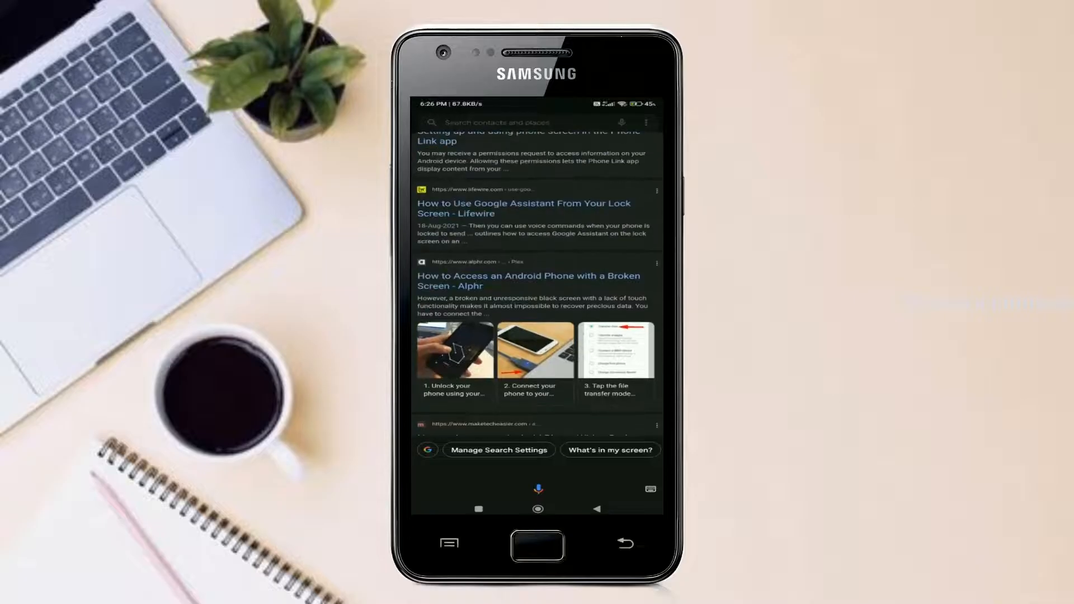
Step: Try the Hungama Music app, pull down Quick Settings and launch the Camera
{"action": "left_click", "coordinate": [527, 122]}
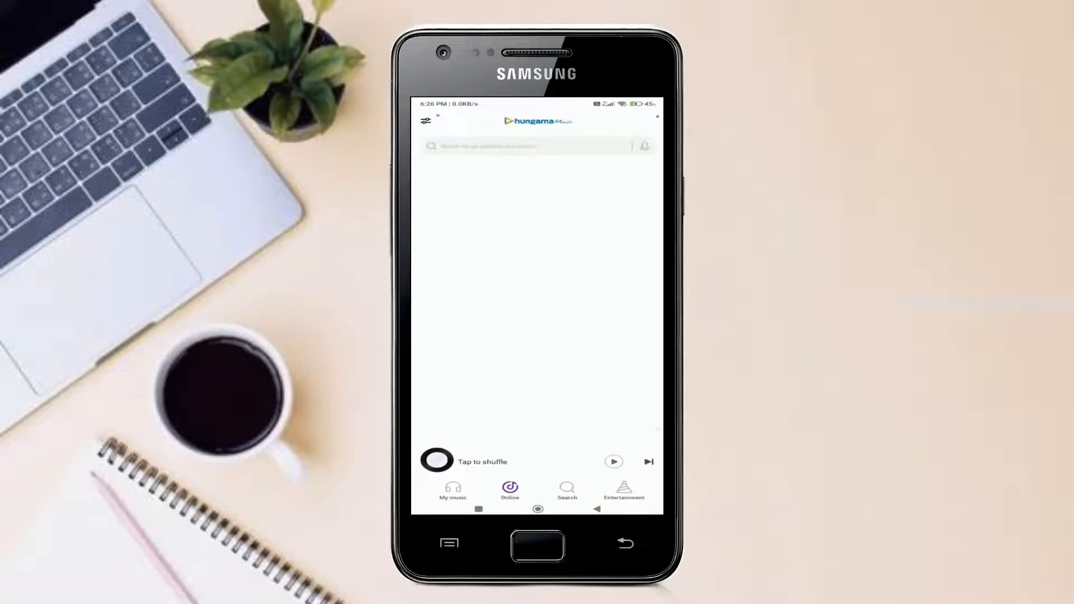
{"action": "left_click", "coordinate": [437, 460]}
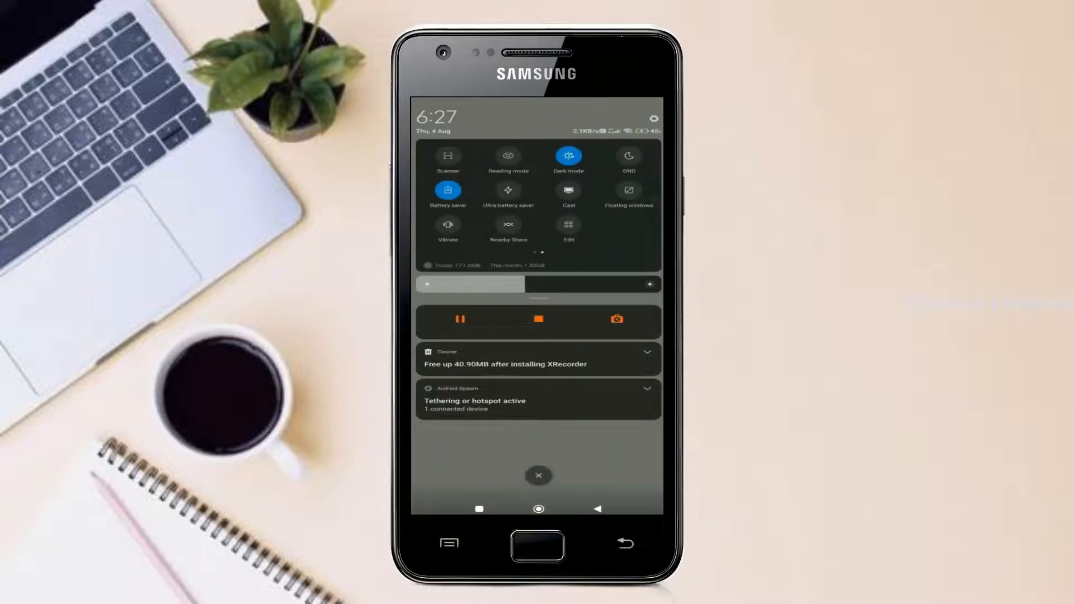
{"action": "left_click", "coordinate": [568, 226]}
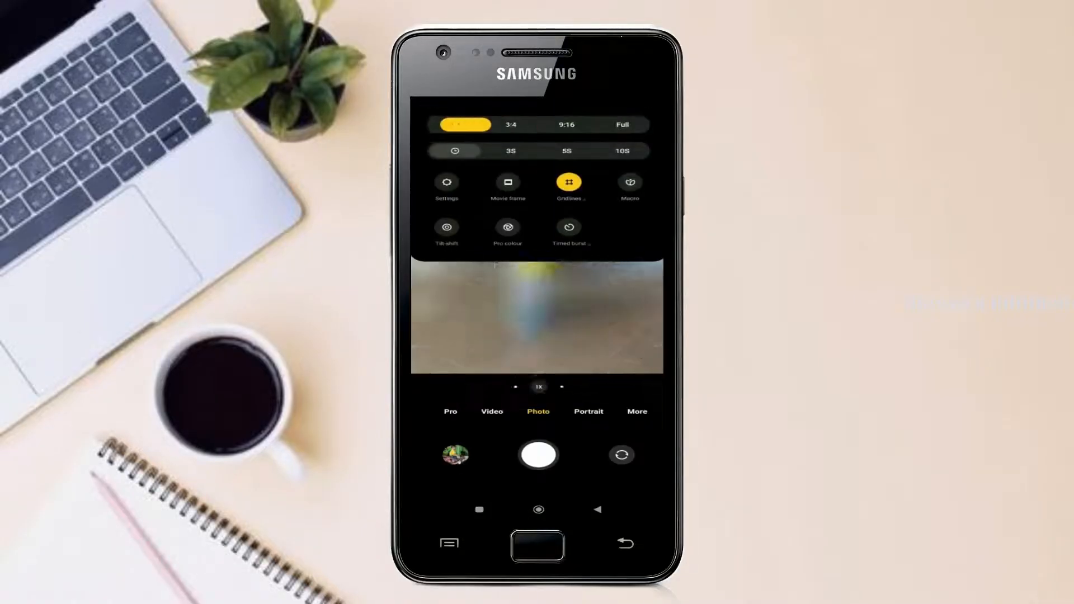
Step: Toggle camera options such as Macro, view the preview, then launch Settings
{"action": "left_click", "coordinate": [566, 125]}
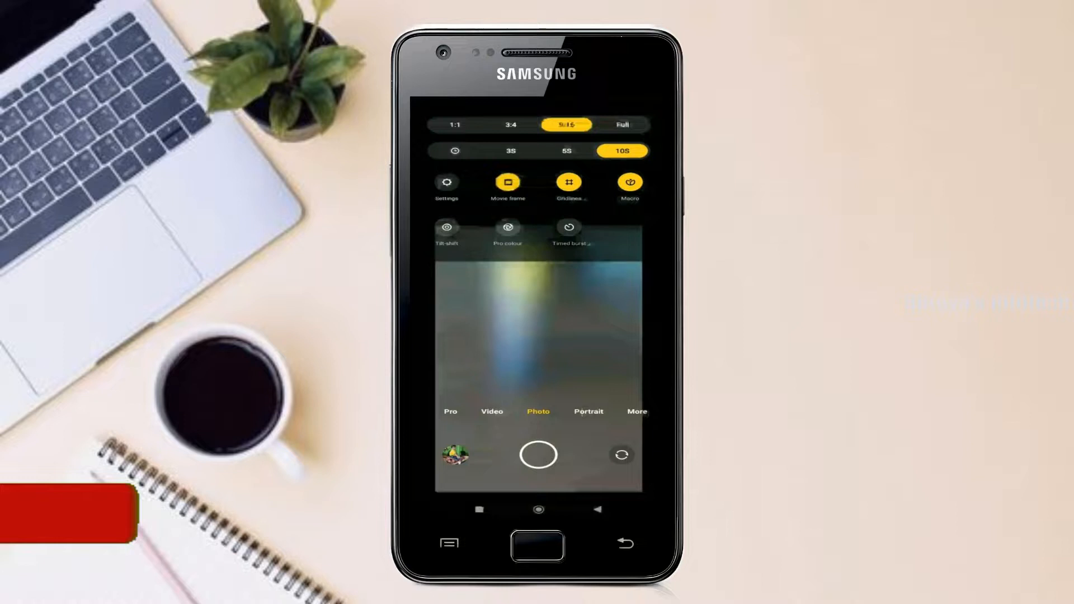
{"action": "left_click", "coordinate": [446, 184]}
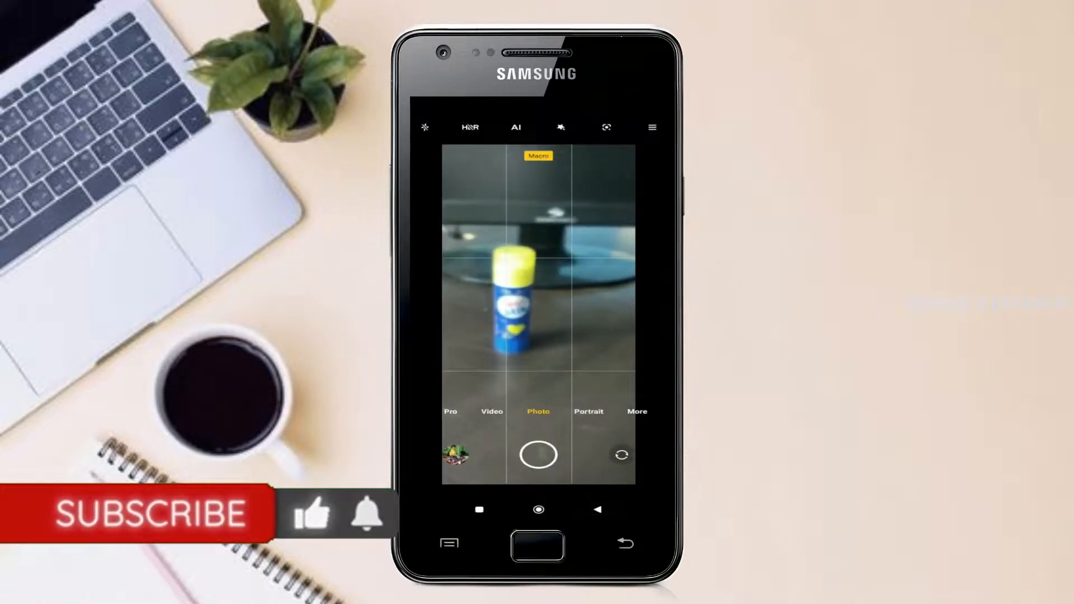
{"action": "left_click", "coordinate": [491, 411]}
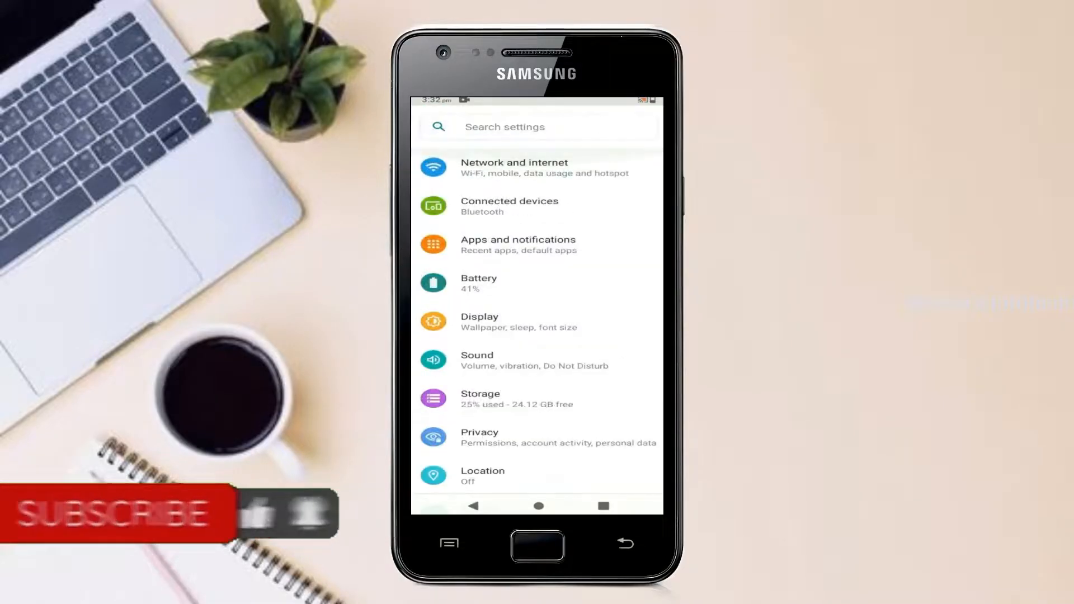
Step: Browse Network and internet, then Display, and switch the phone to the Dark theme
{"action": "left_click", "coordinate": [514, 166]}
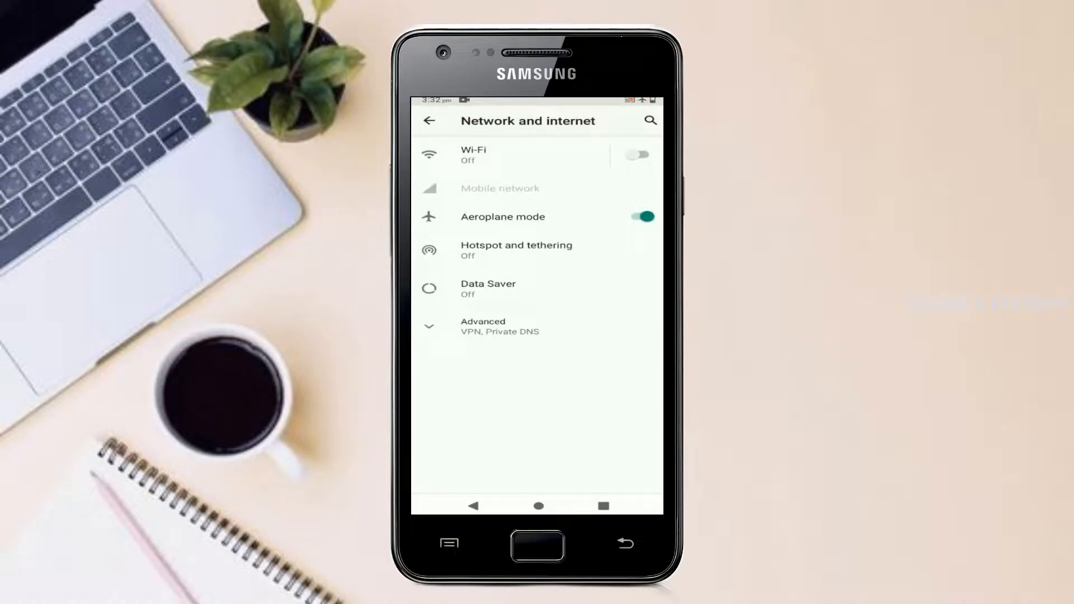
{"action": "left_click", "coordinate": [429, 121]}
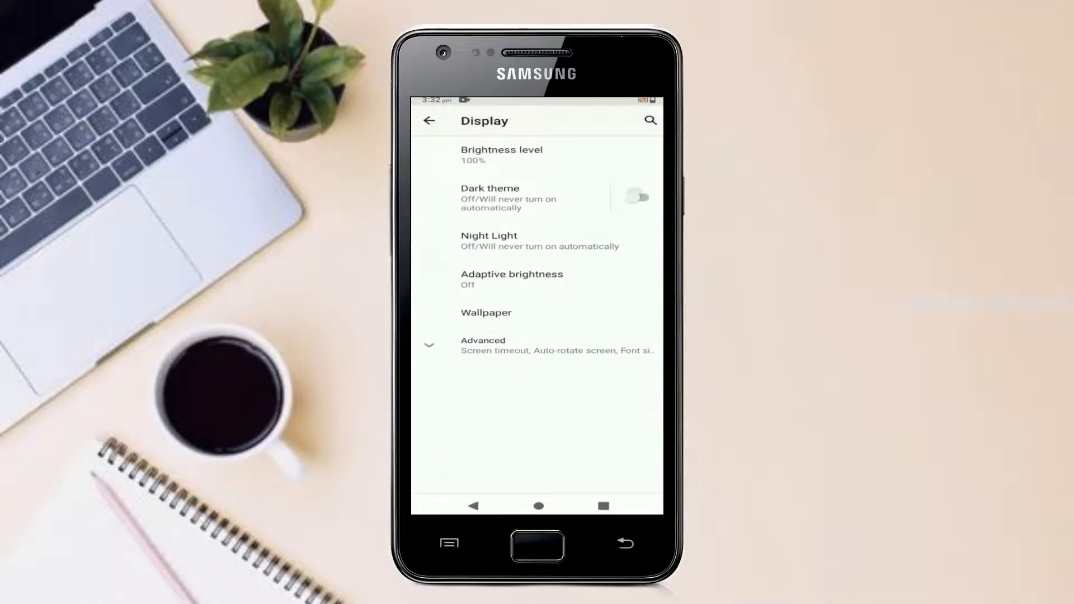
{"action": "left_click", "coordinate": [430, 121]}
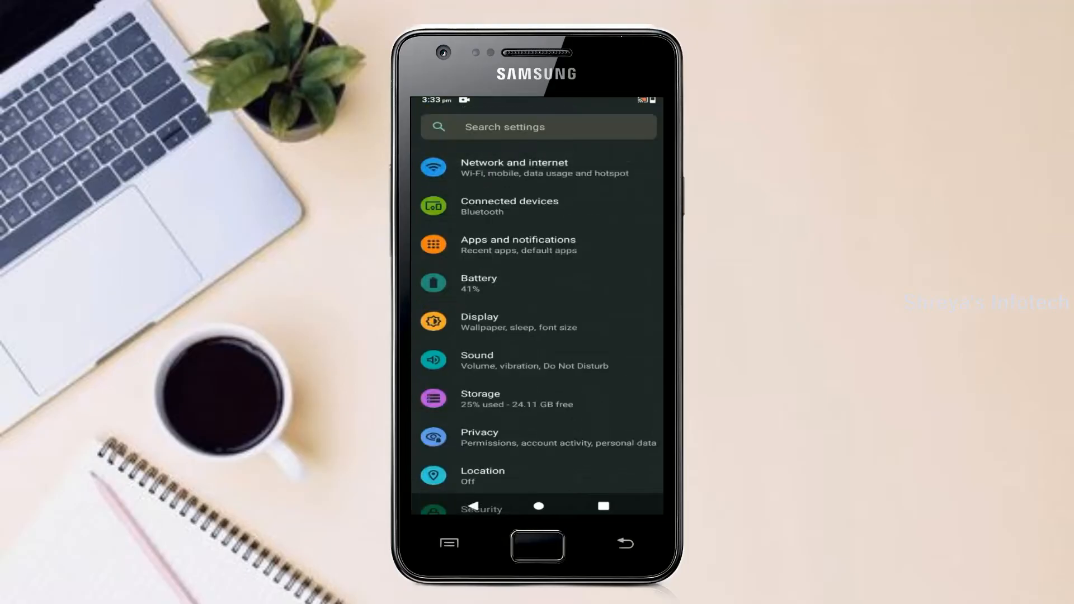
{"action": "scroll", "scroll_direction": "down", "scroll_amount": 3}
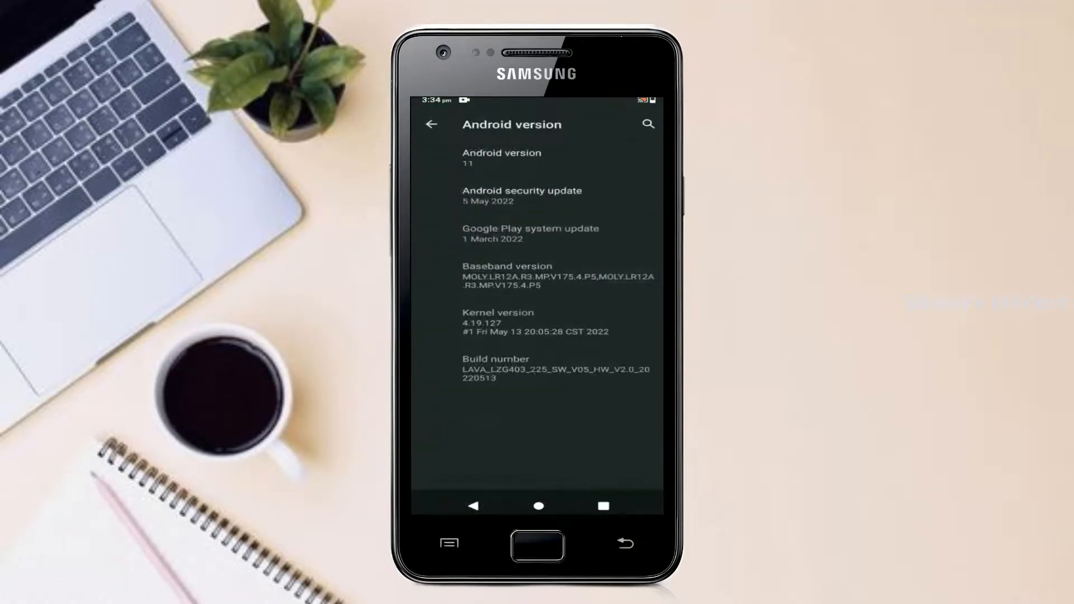
Step: Confirm About phone reports Android version 11, then reopen Settings from the app drawer
{"action": "left_click", "coordinate": [539, 155]}
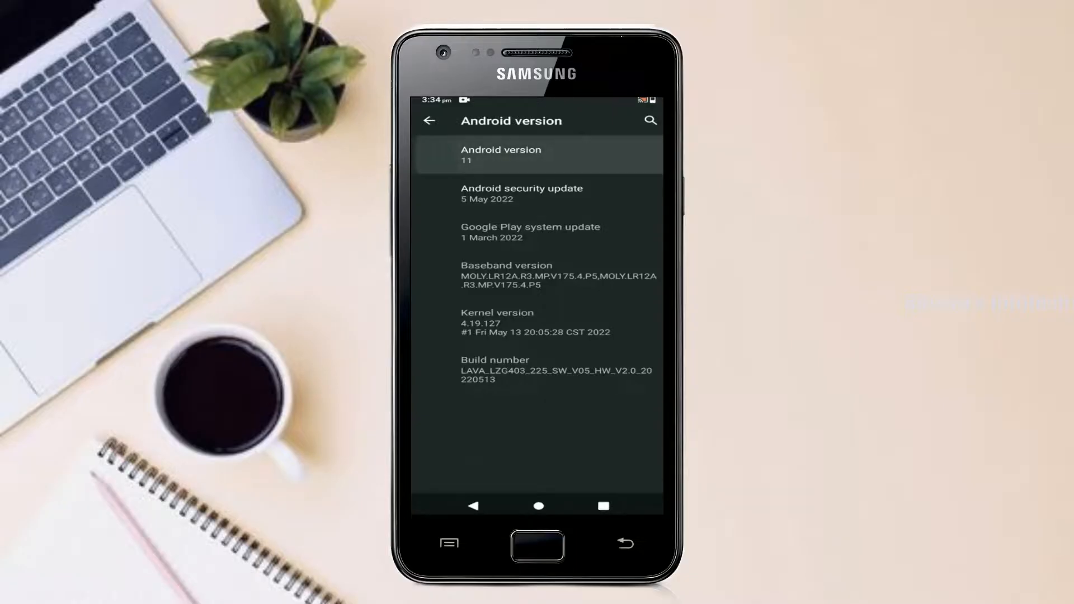
{"action": "left_click", "coordinate": [538, 155]}
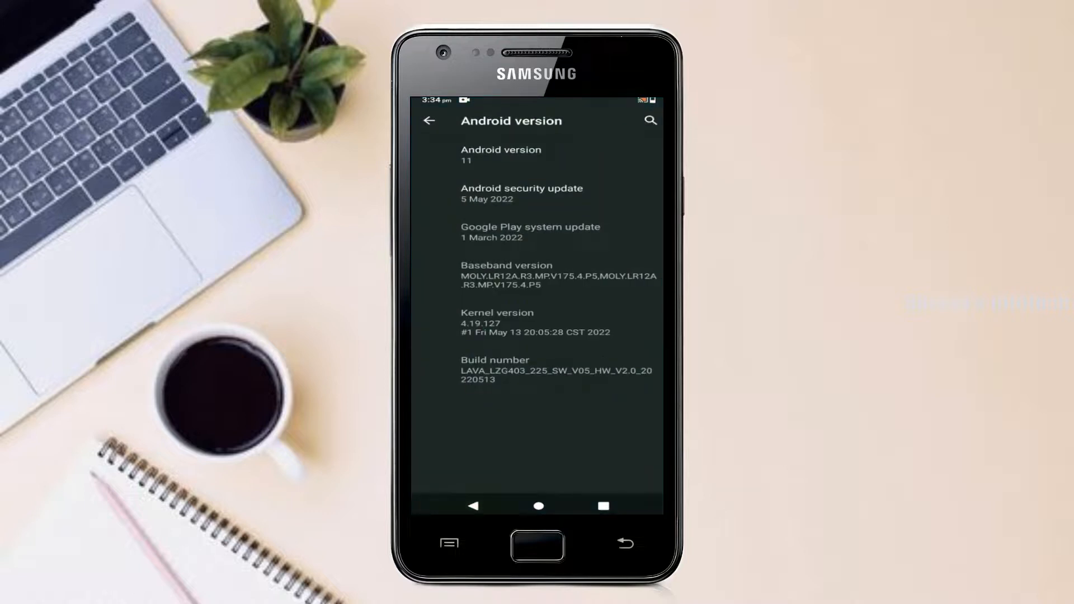
{"action": "left_click", "coordinate": [538, 505]}
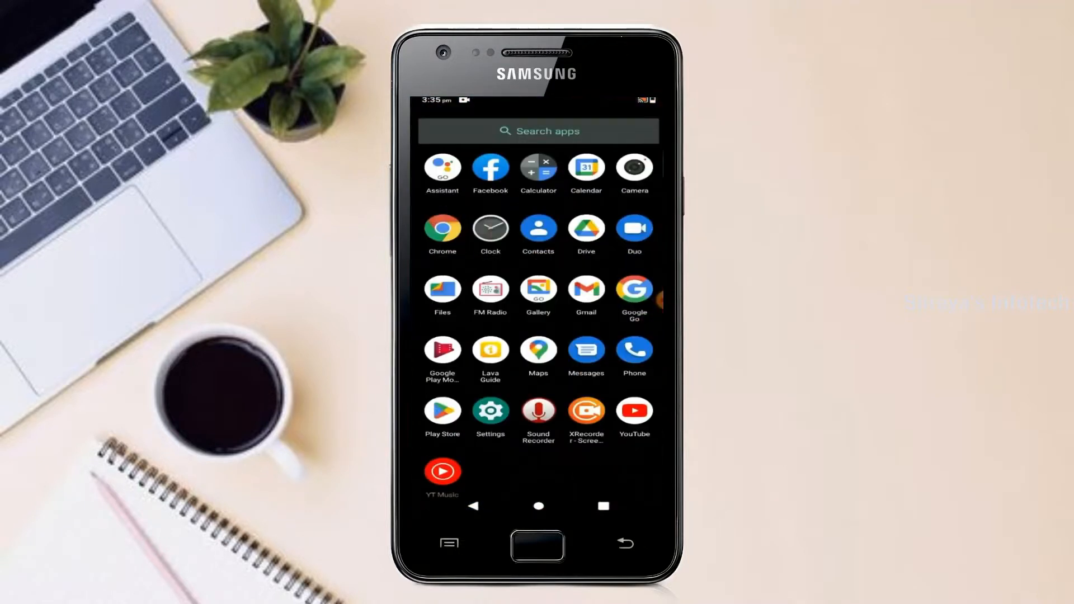
{"action": "left_click", "coordinate": [490, 418]}
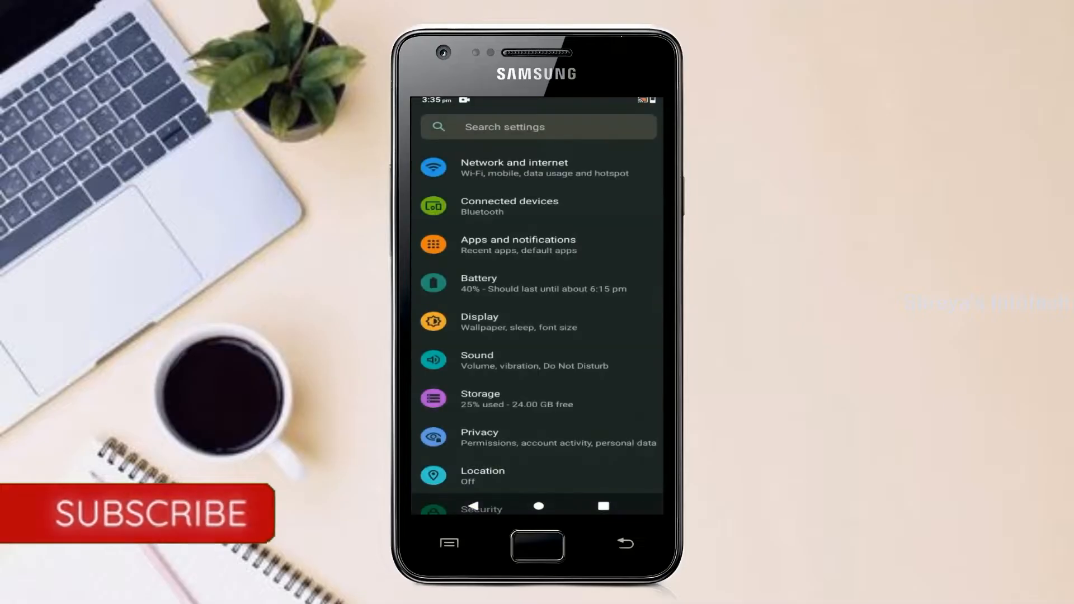